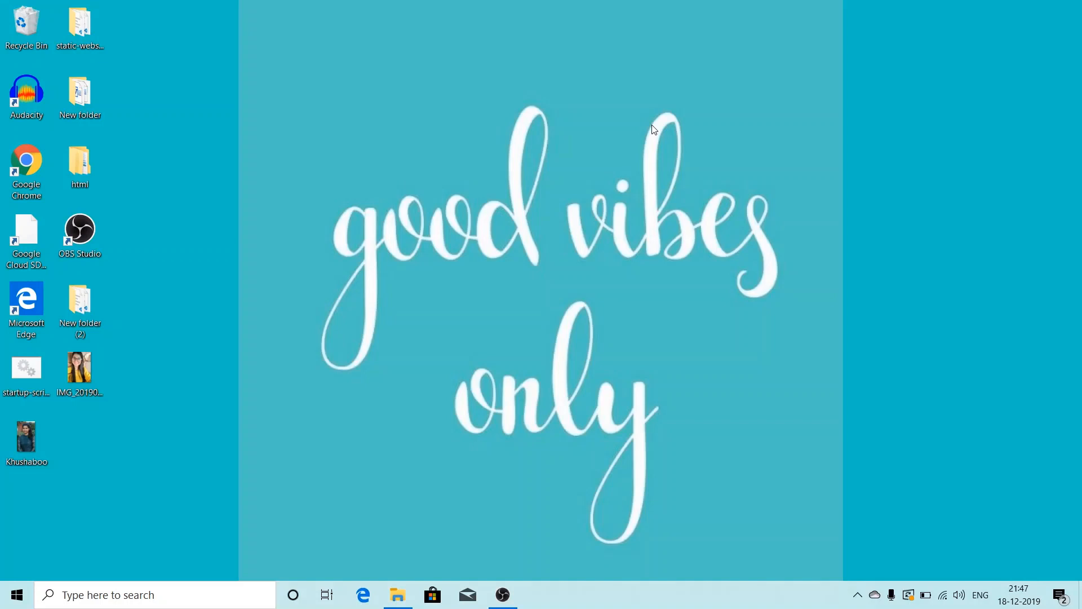
- Launch Chrome, start an incognito window and begin entering admin.google.com
click(26, 166)
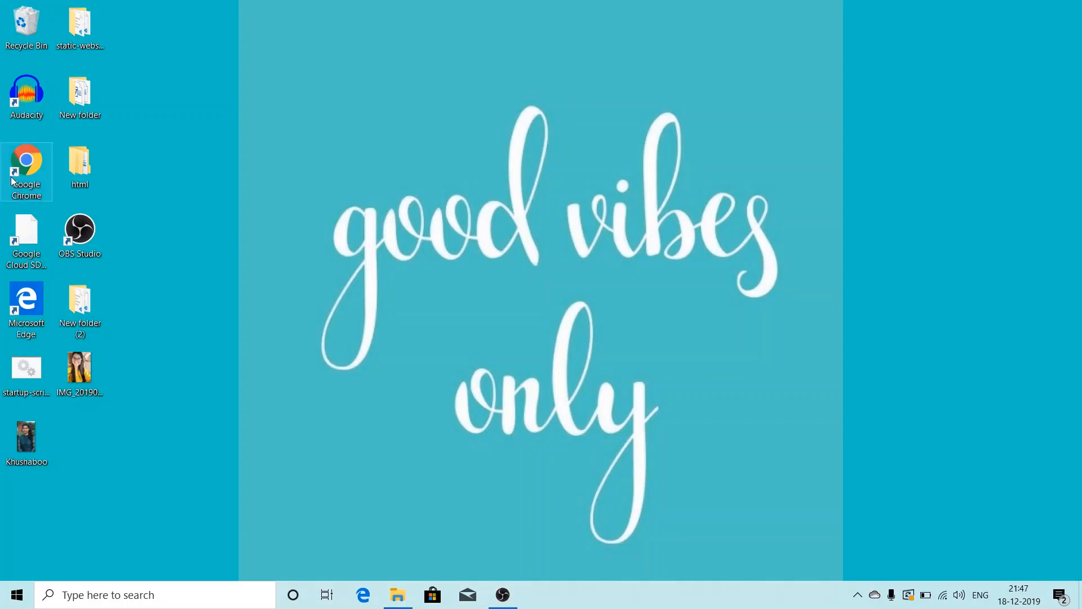
double_click(26, 170)
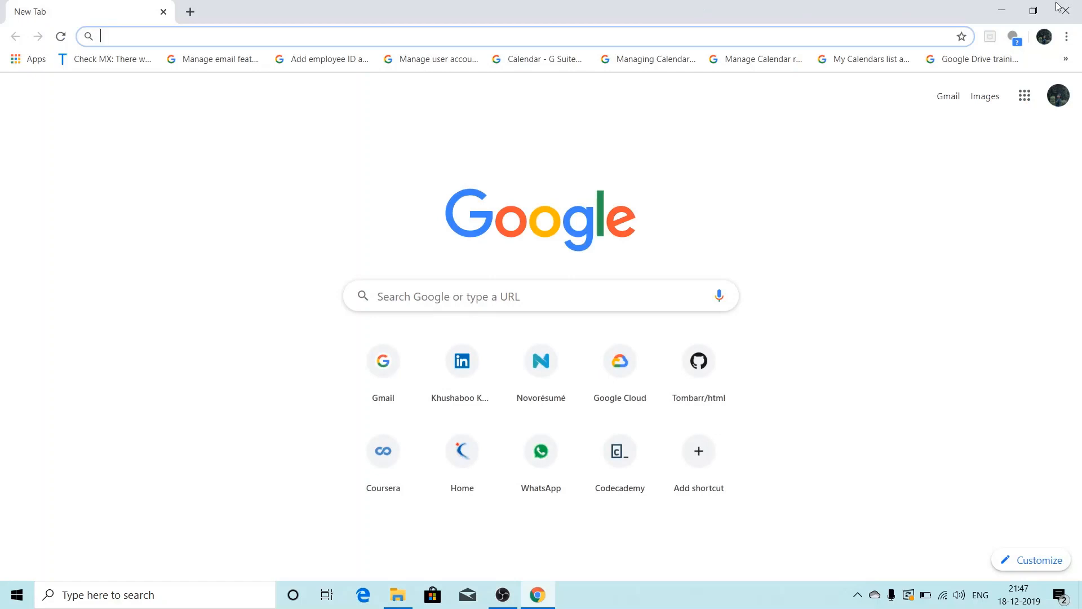
mouse_move(1069, 41)
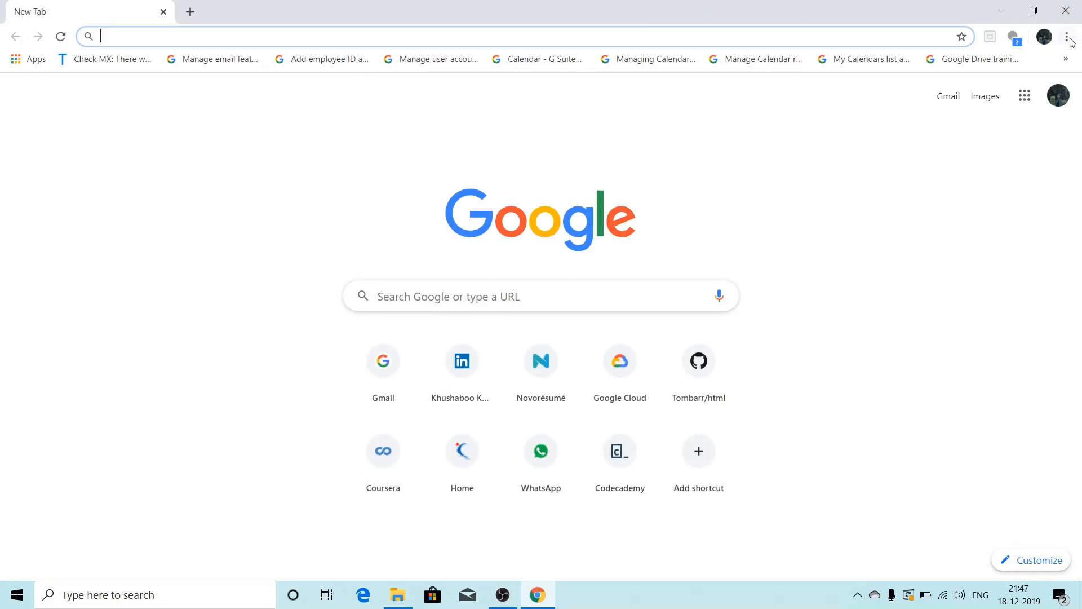
click(1067, 36)
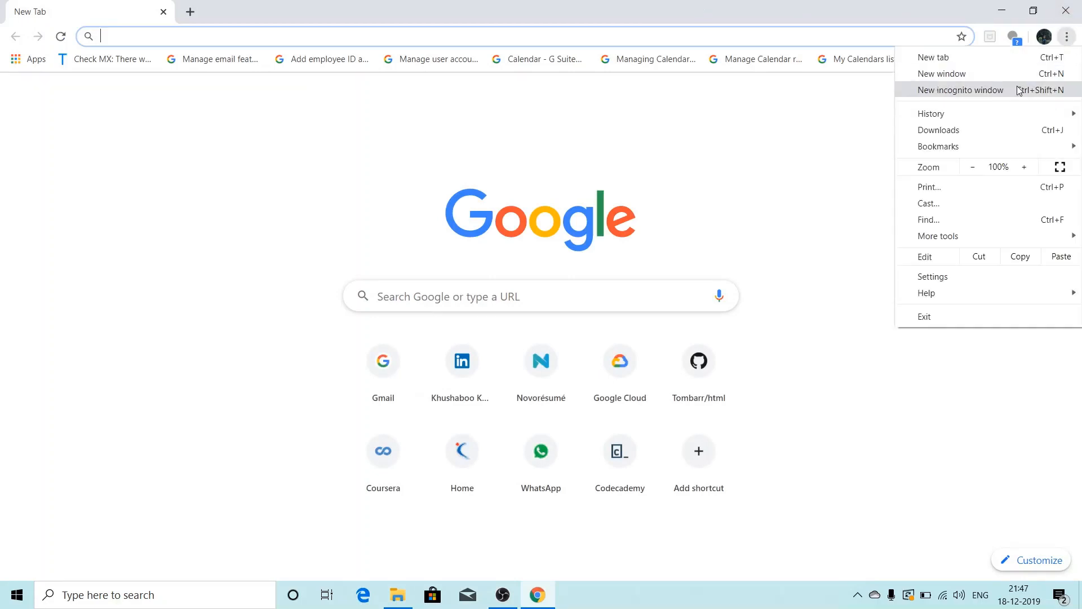
click(960, 90)
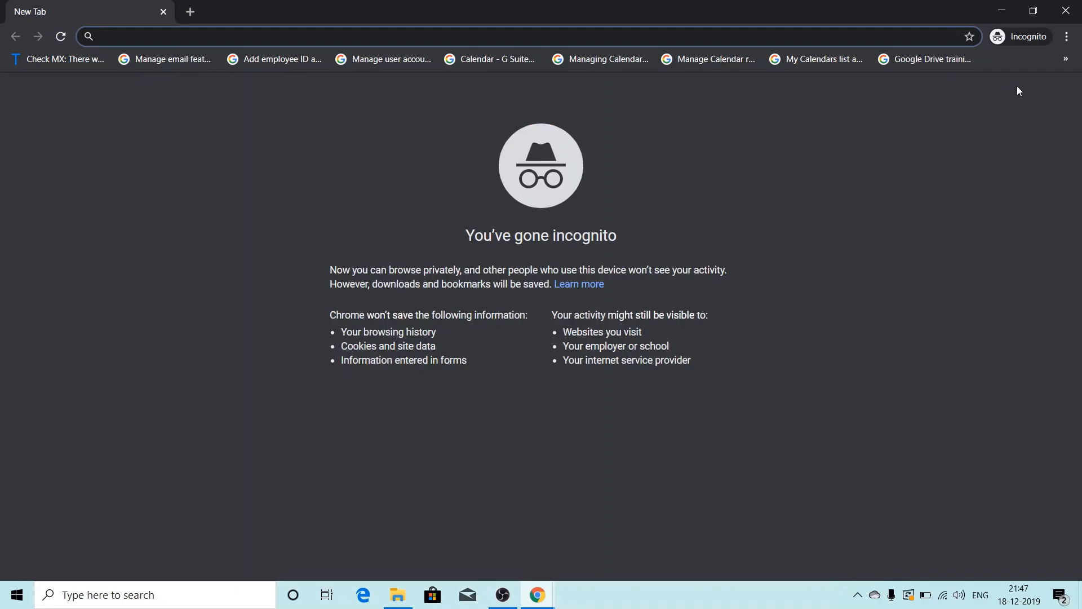
text(admin.google.com)
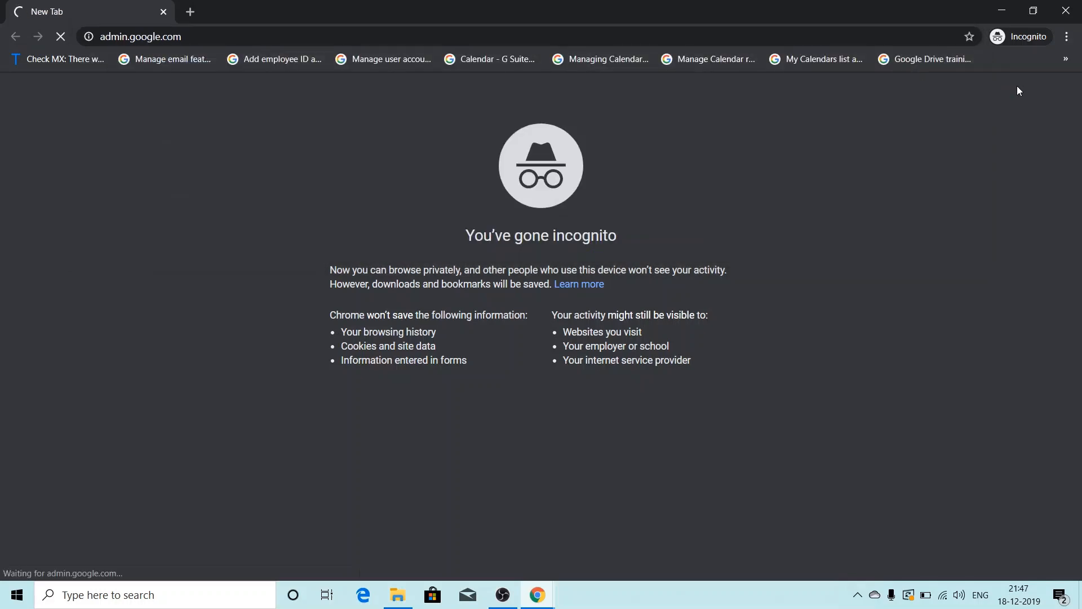
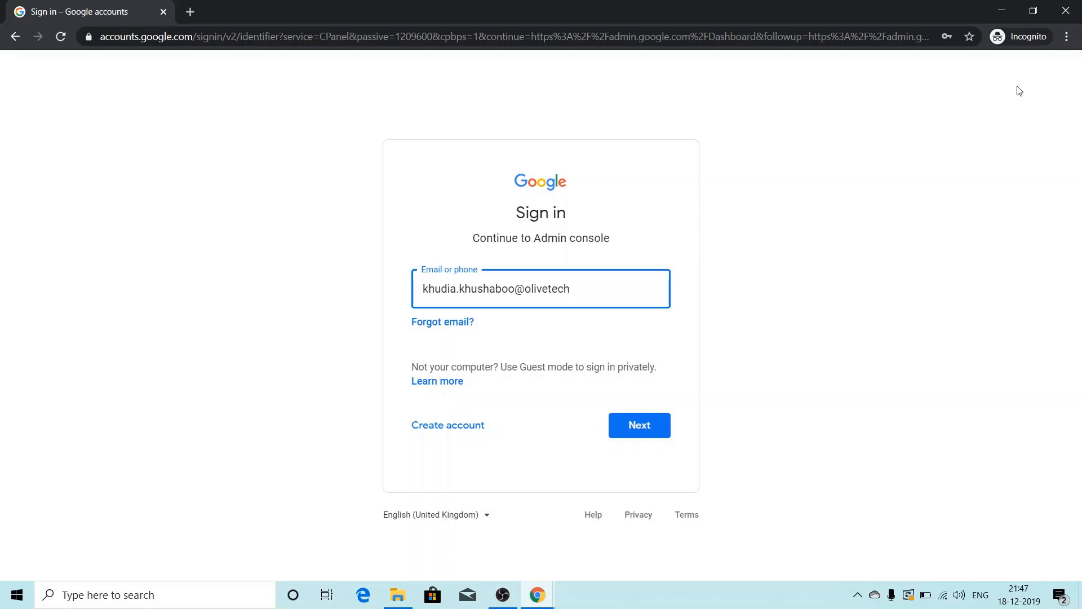
click(638, 425)
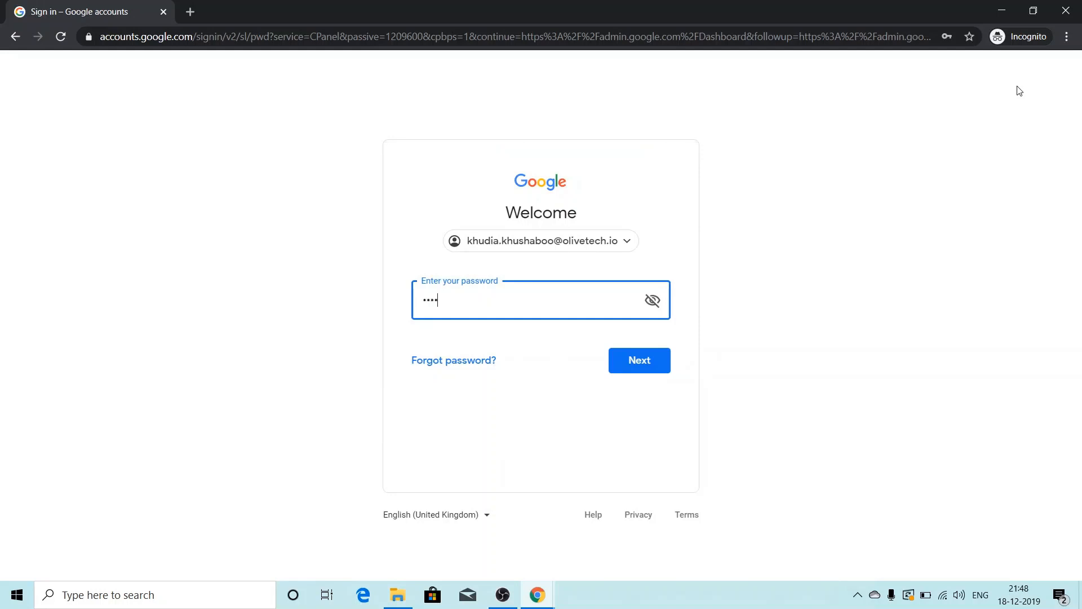
- Enter the administrator password and complete sign-in to the Admin console
text(password)
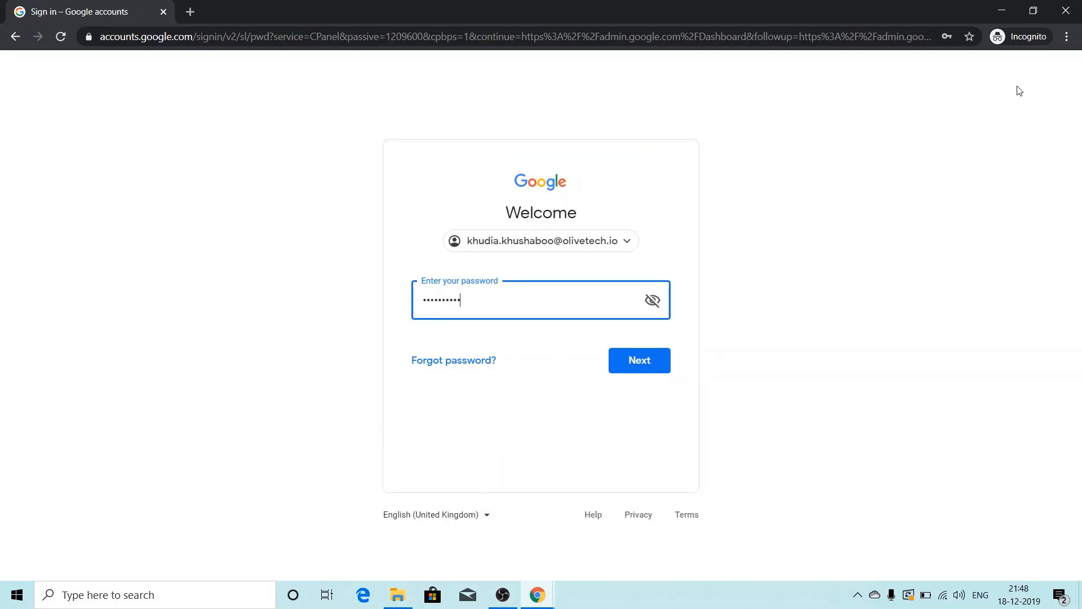
click(638, 360)
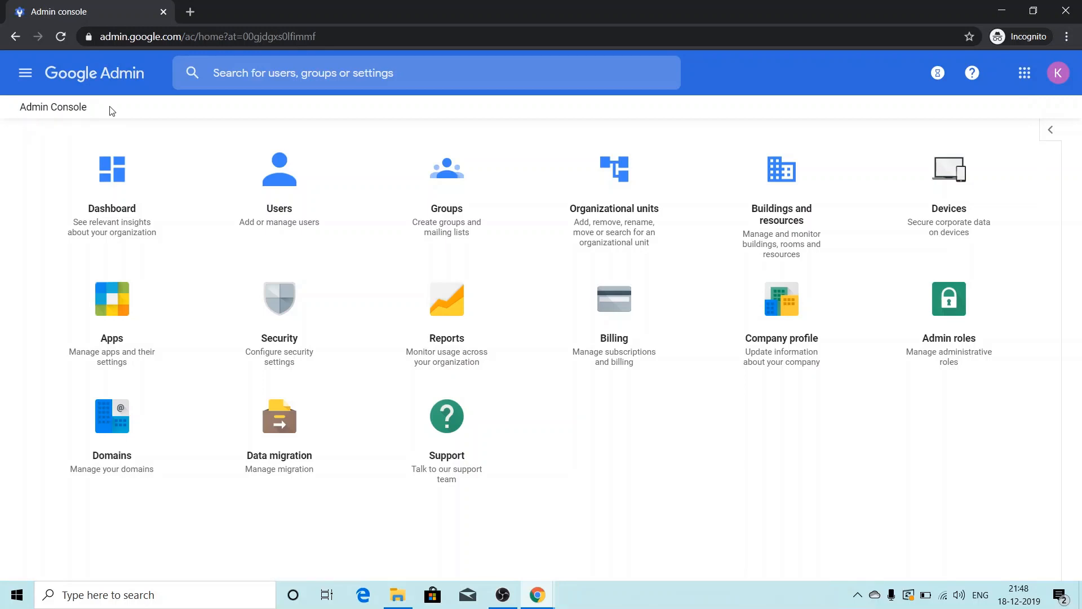
- Go to the Users area from the Admin console home
click(278, 186)
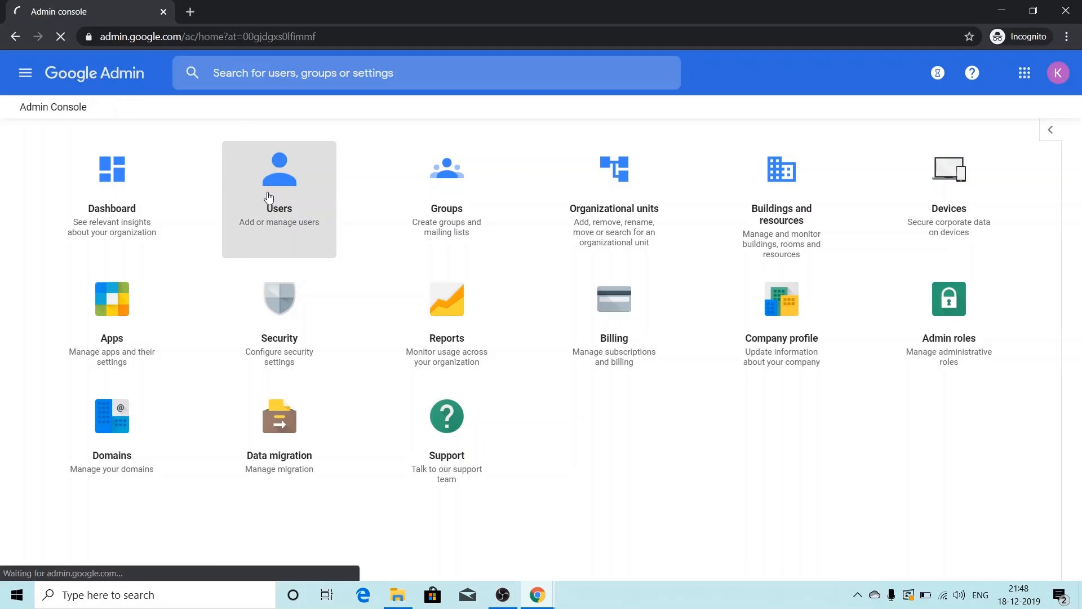
- Load the Users page listing the organization's five accounts
click(278, 179)
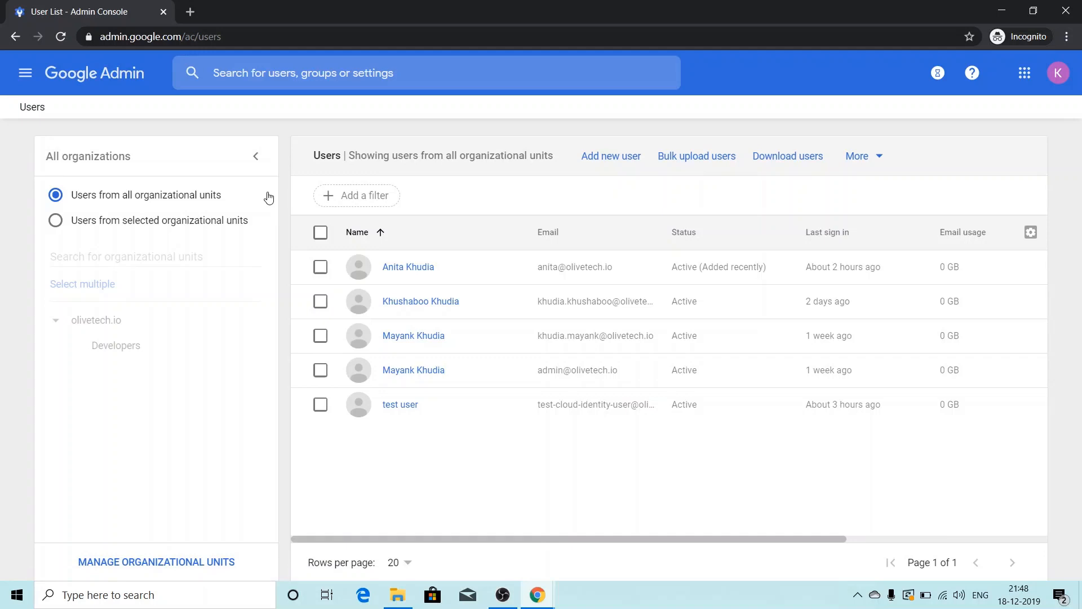
mouse_move(392, 205)
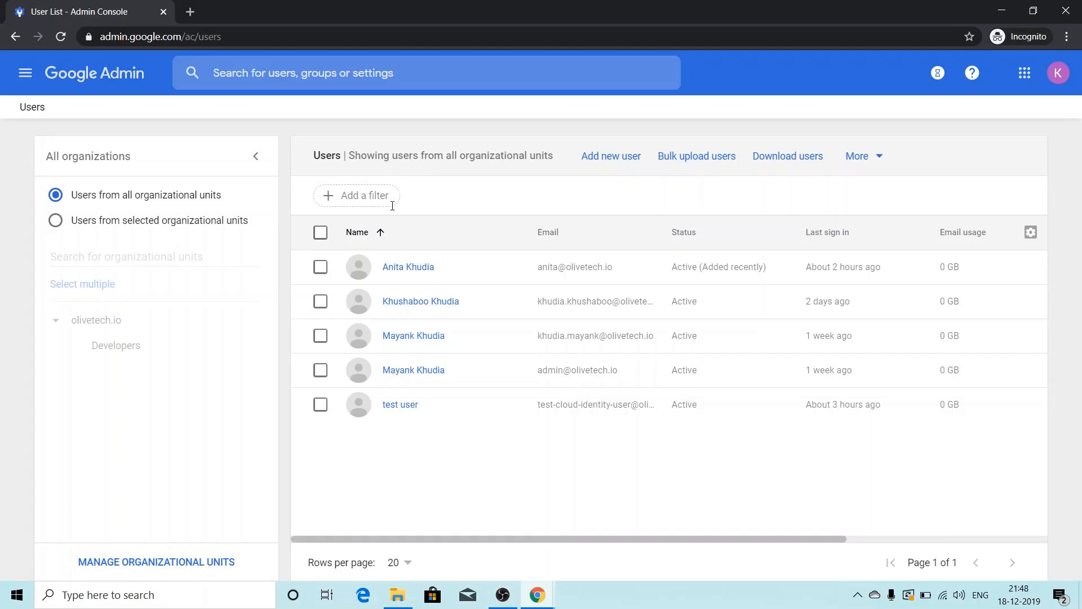
mouse_move(429, 222)
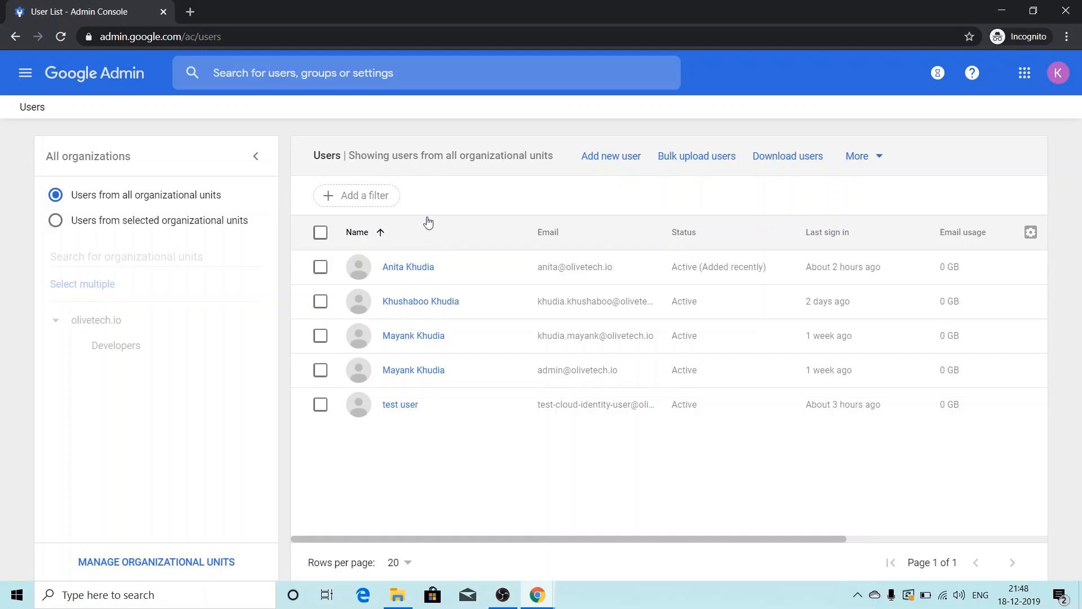
mouse_move(407, 267)
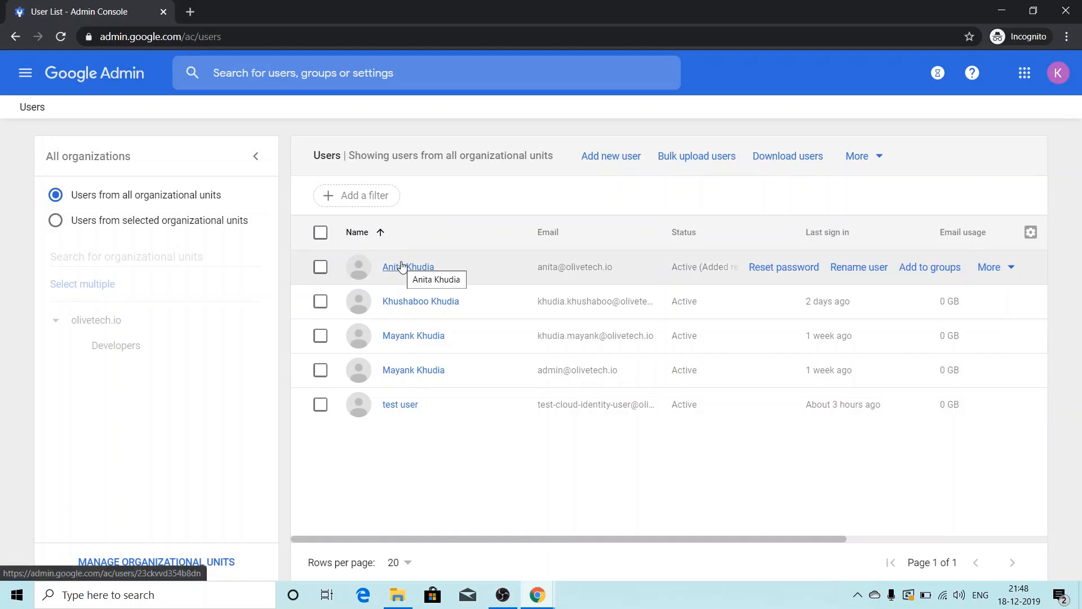
mouse_move(625, 272)
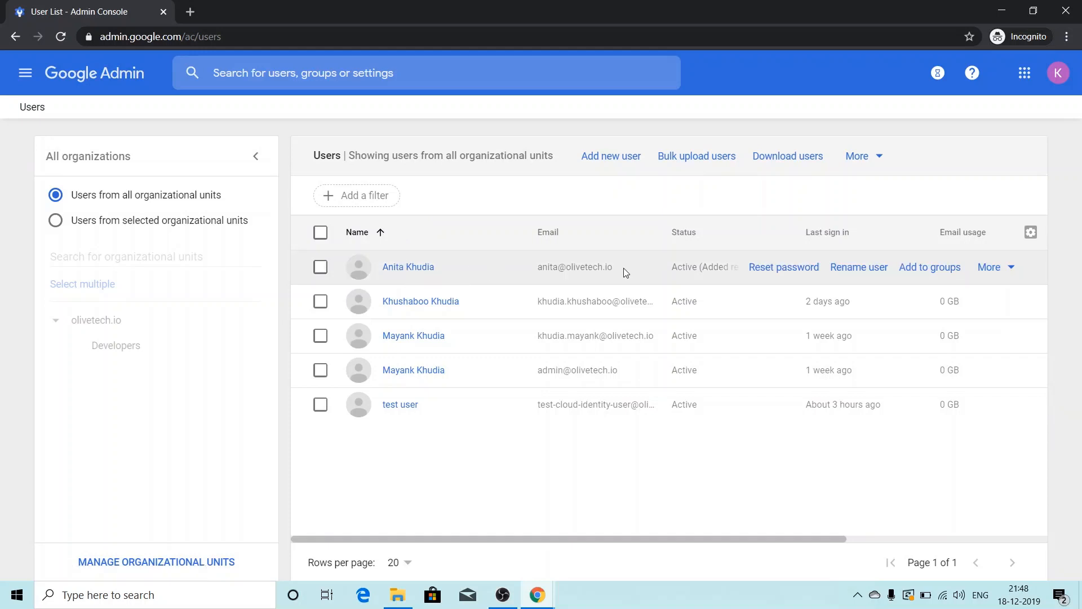
mouse_move(783, 267)
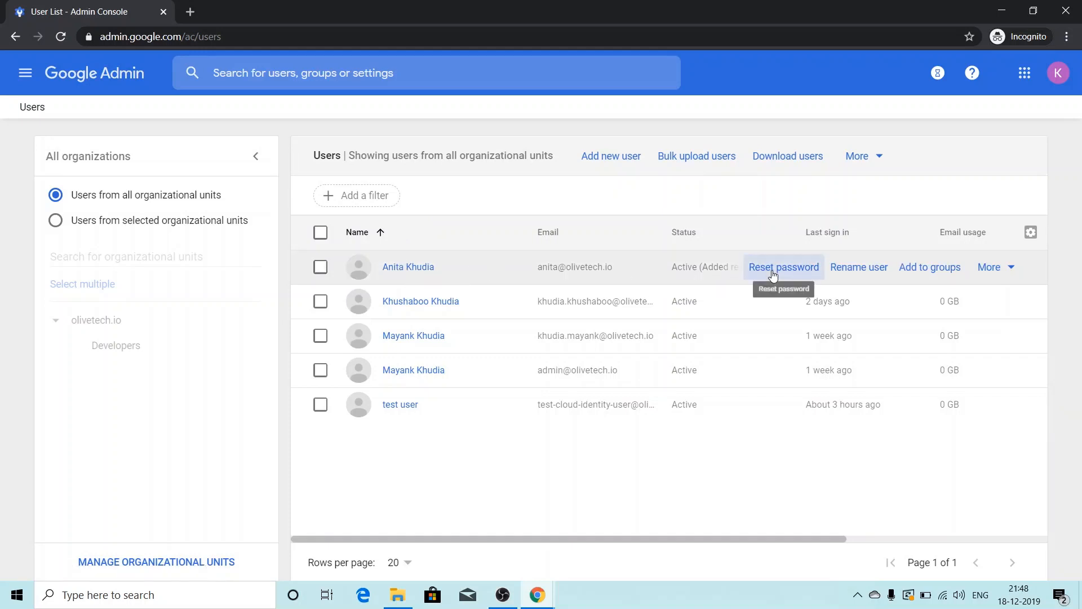
mouse_move(576, 264)
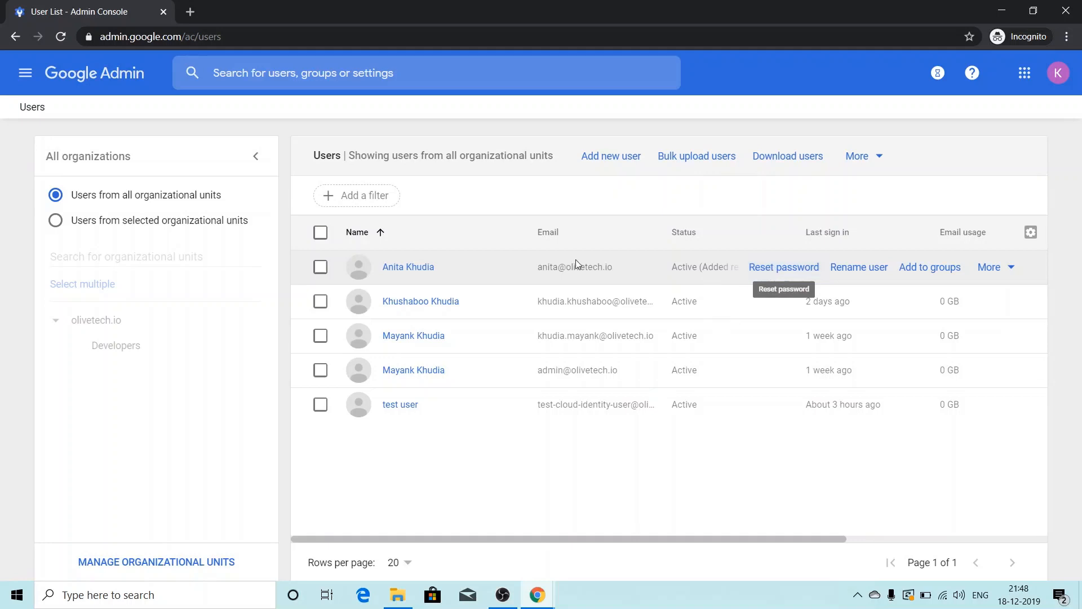
mouse_move(408, 268)
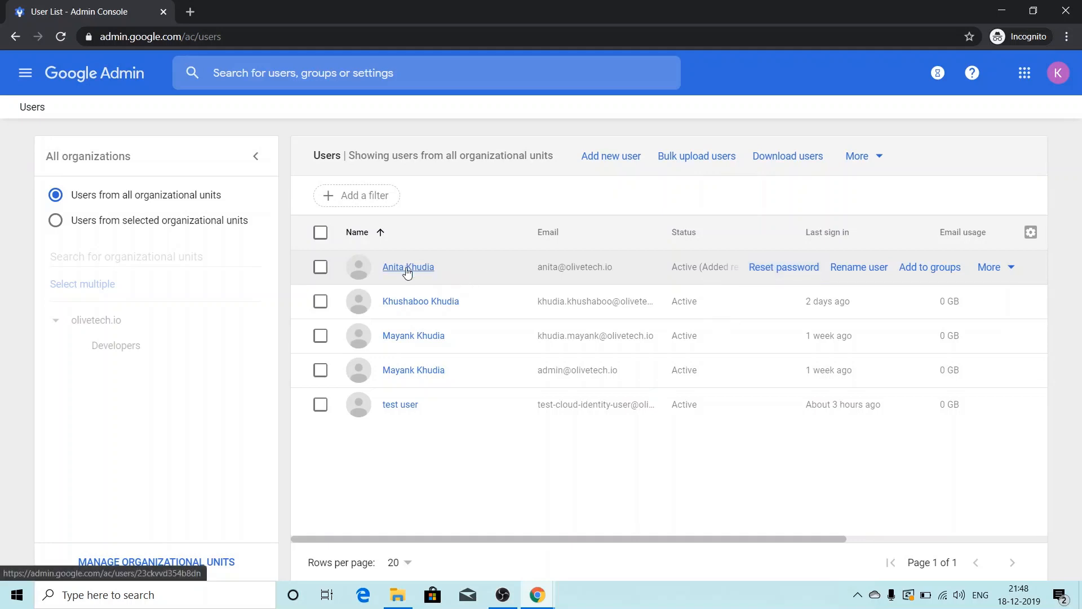
click(407, 267)
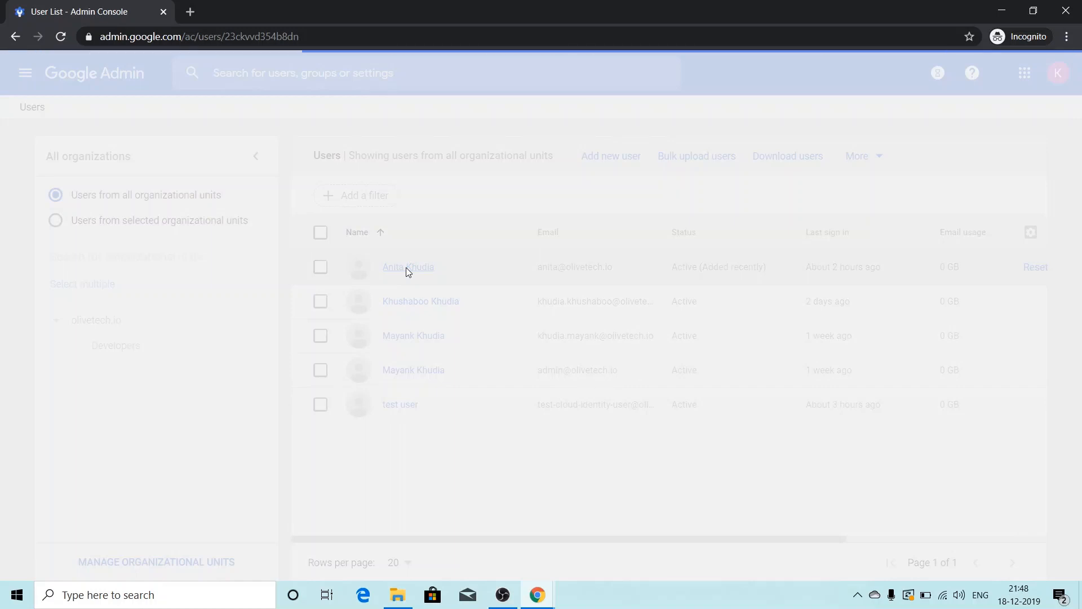
click(407, 268)
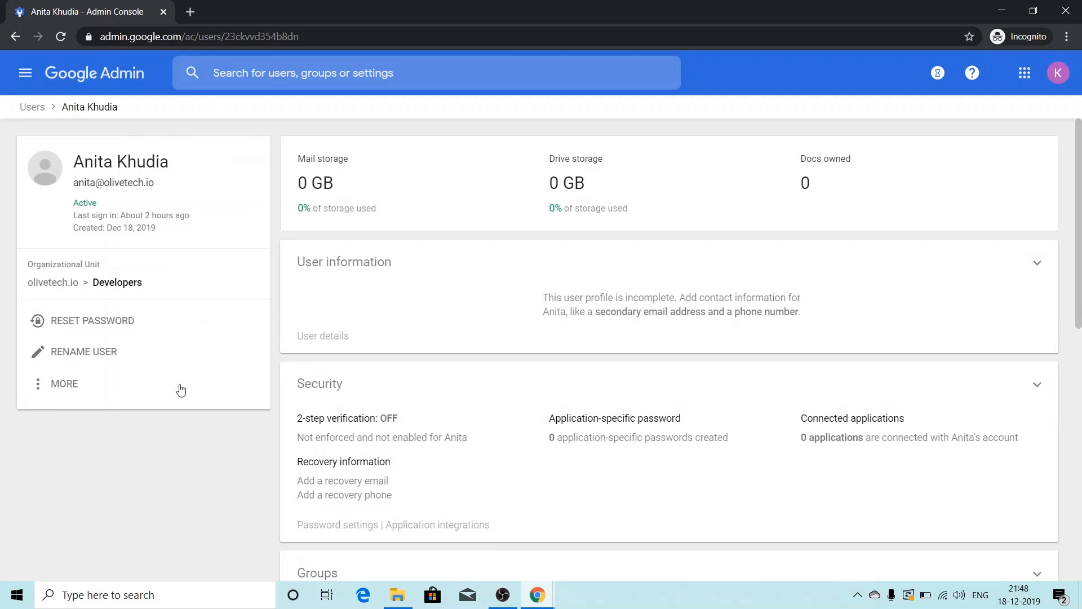
mouse_move(153, 324)
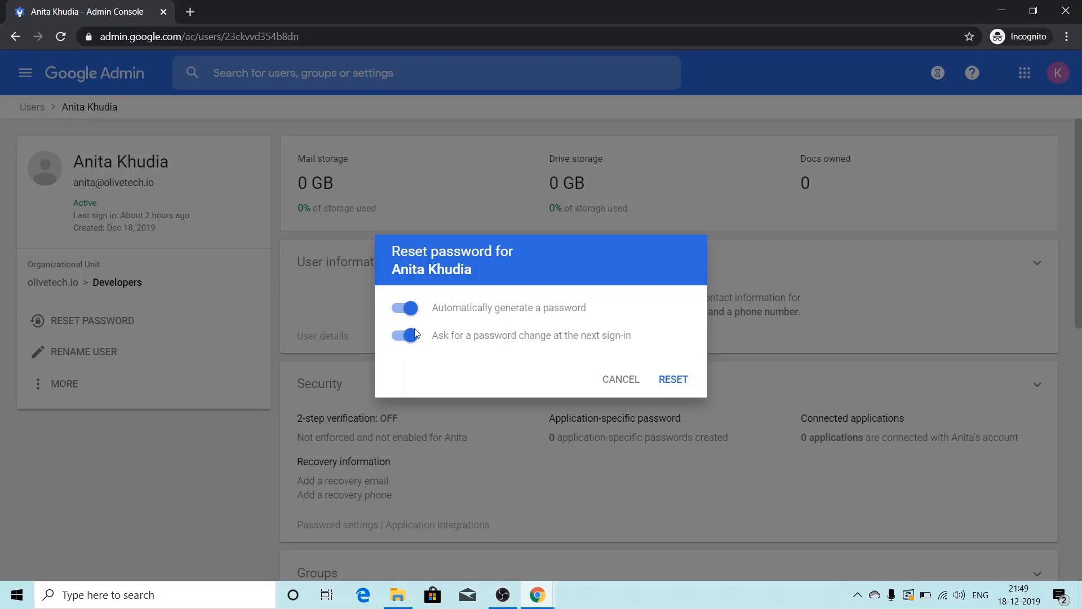
mouse_move(441, 339)
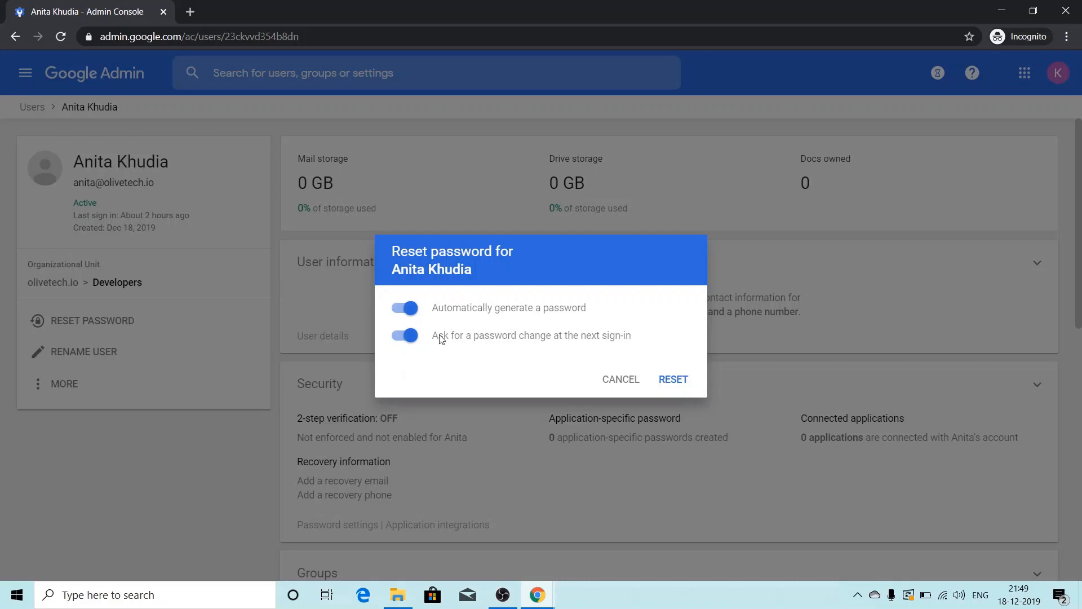
mouse_move(515, 322)
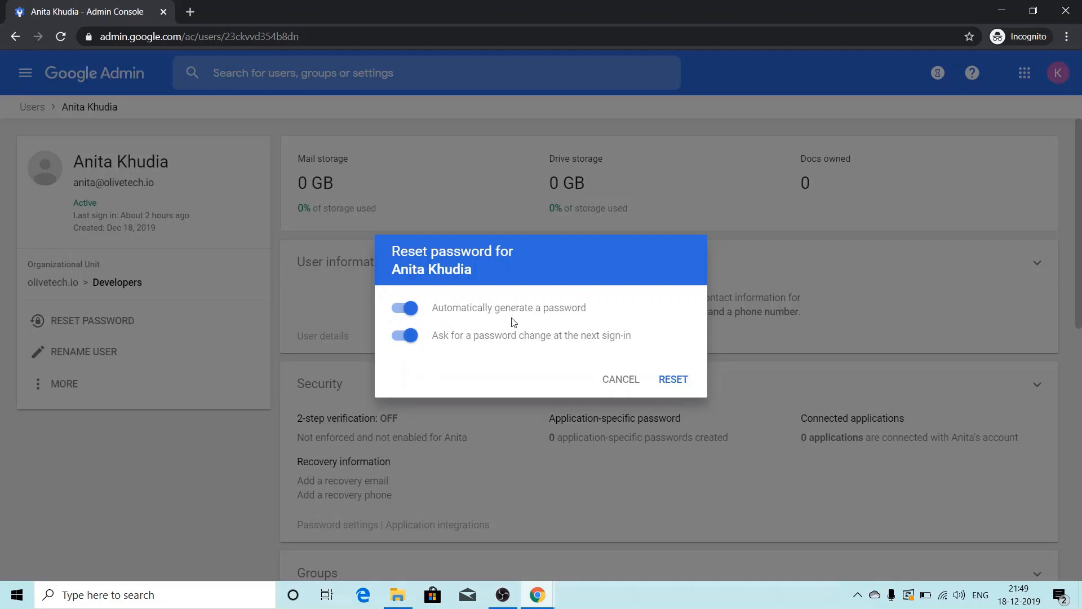
mouse_move(442, 345)
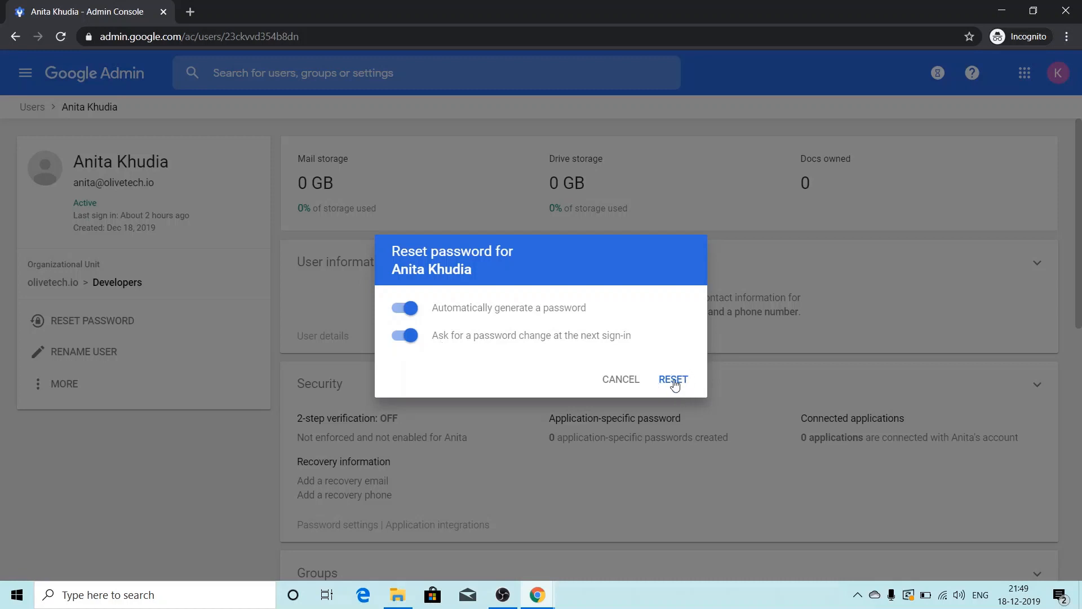
click(673, 378)
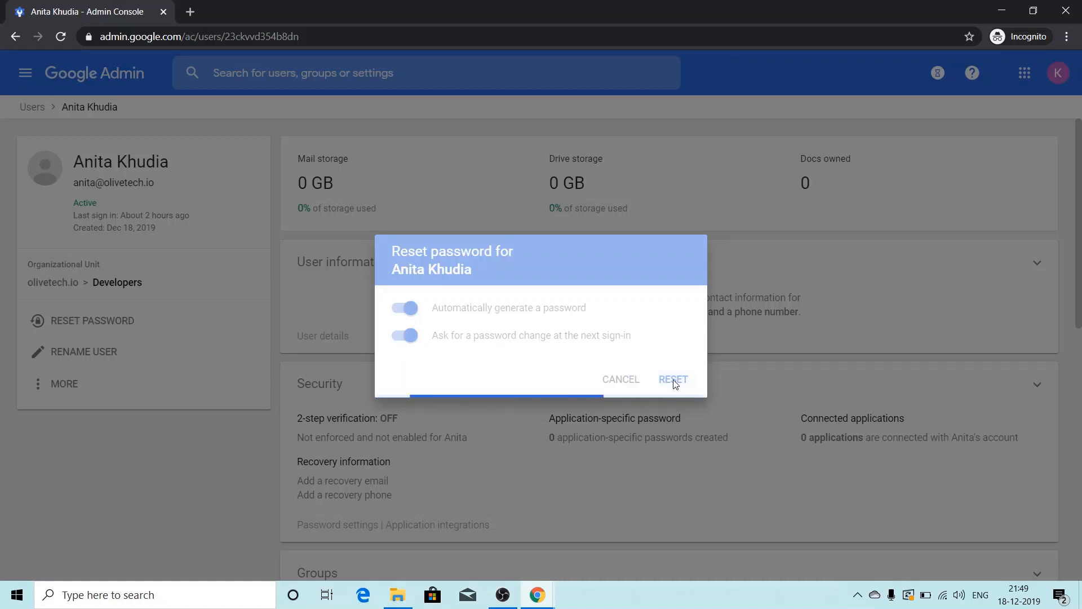
click(672, 379)
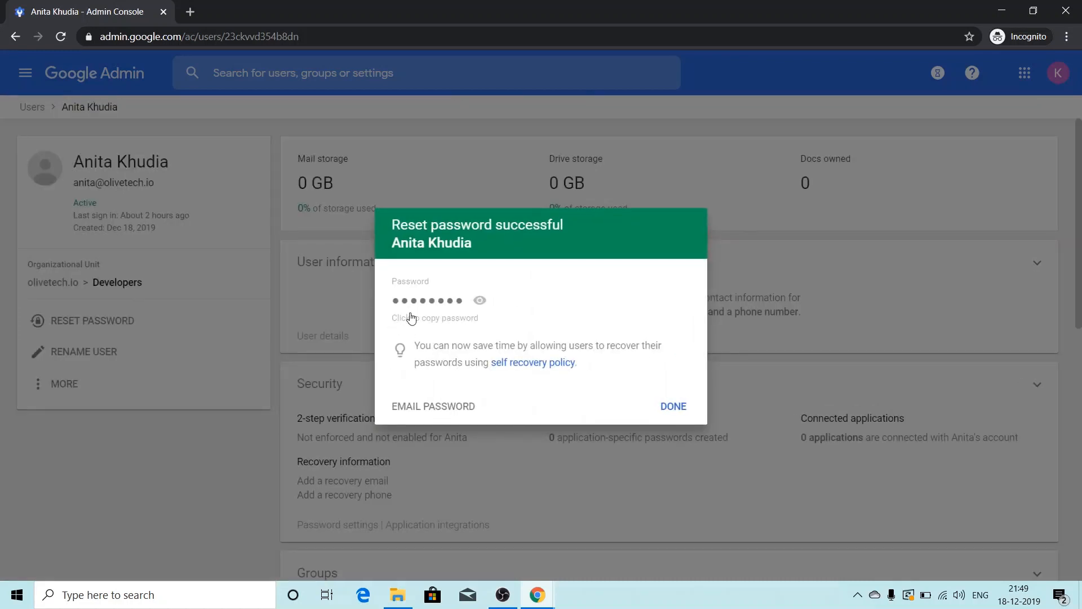
mouse_move(465, 318)
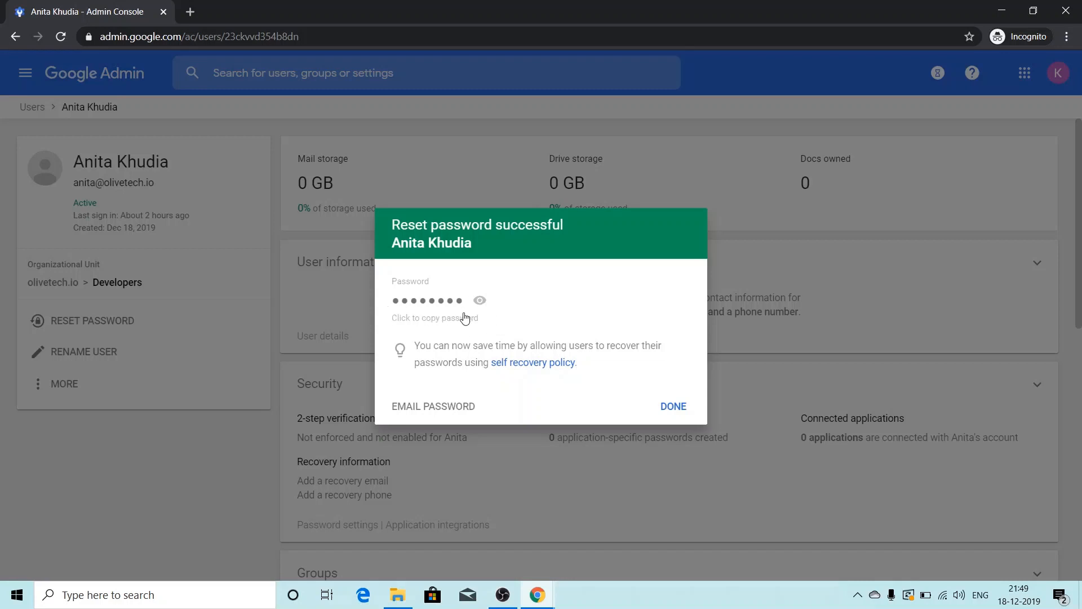
mouse_move(449, 320)
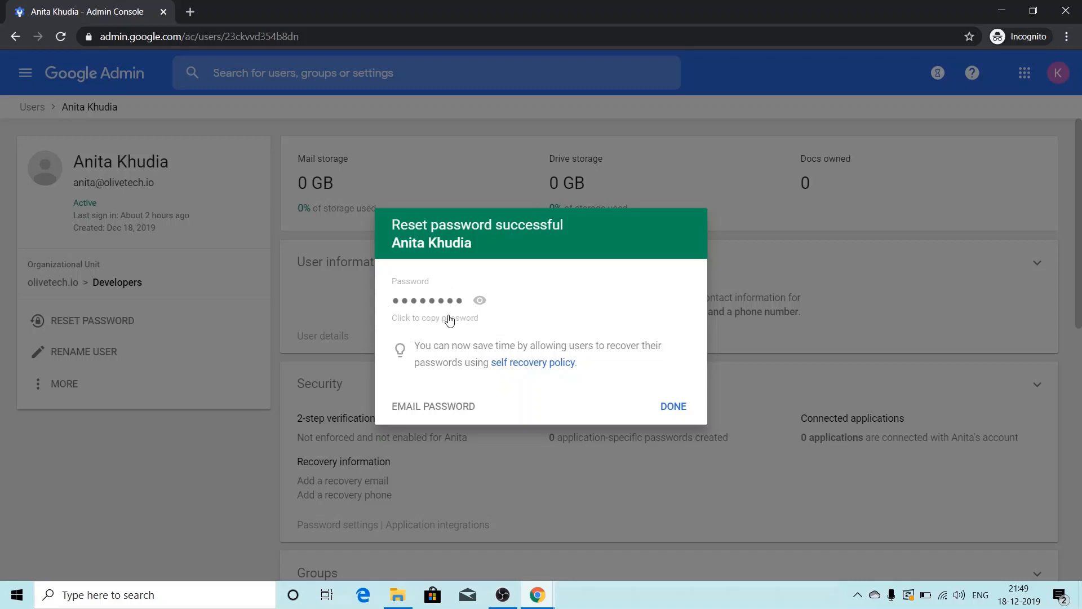
mouse_move(419, 324)
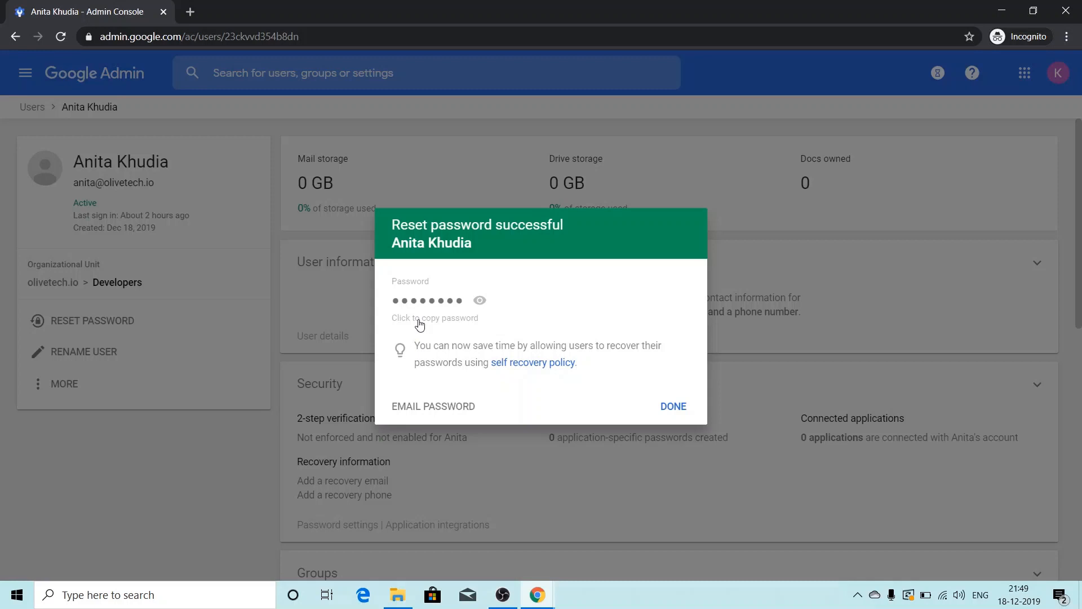
- Copy the generated password and close the reset confirmation, returning to her account page
click(434, 317)
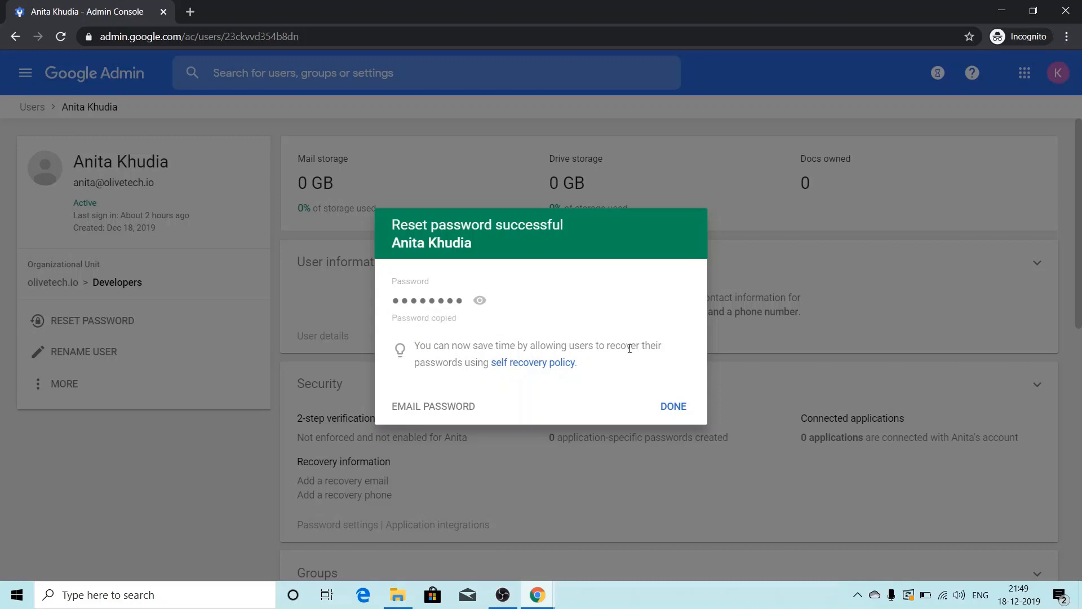
click(672, 405)
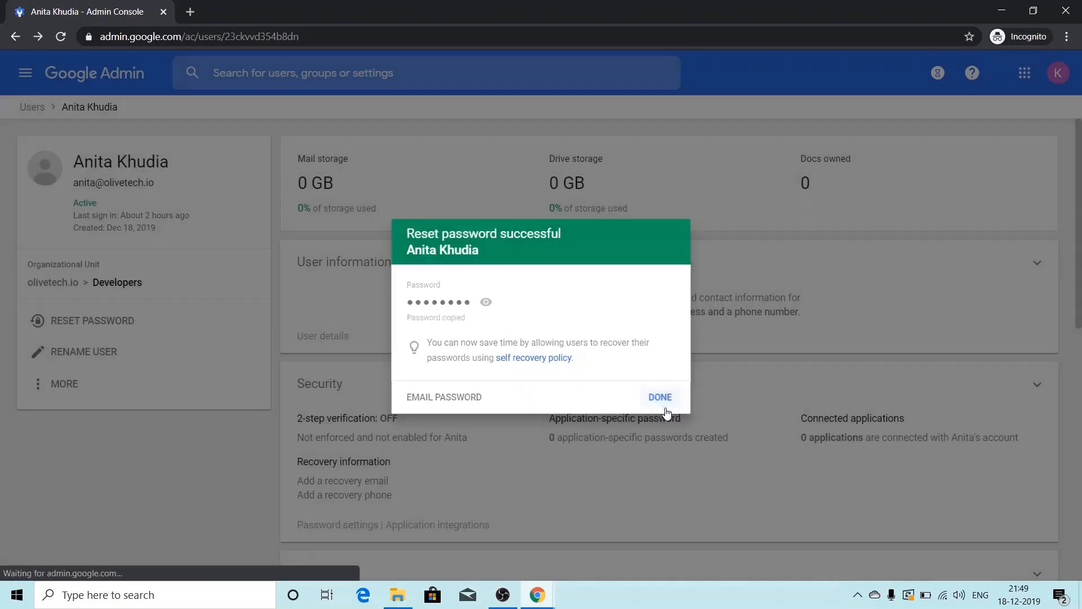
click(659, 397)
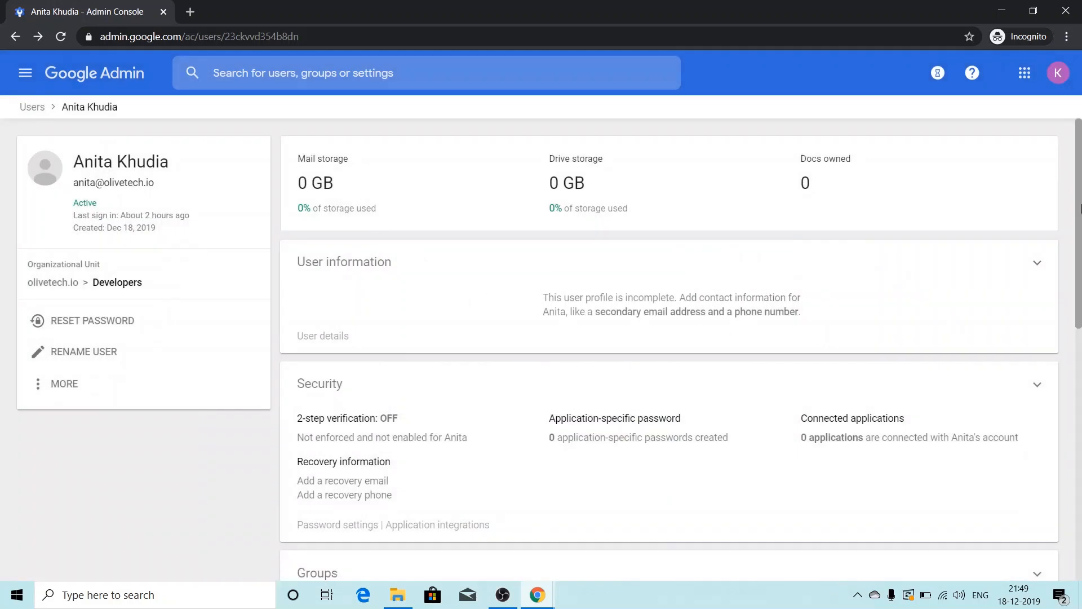
- Bring up Gmail in a new tab and choose to add another account
click(1066, 36)
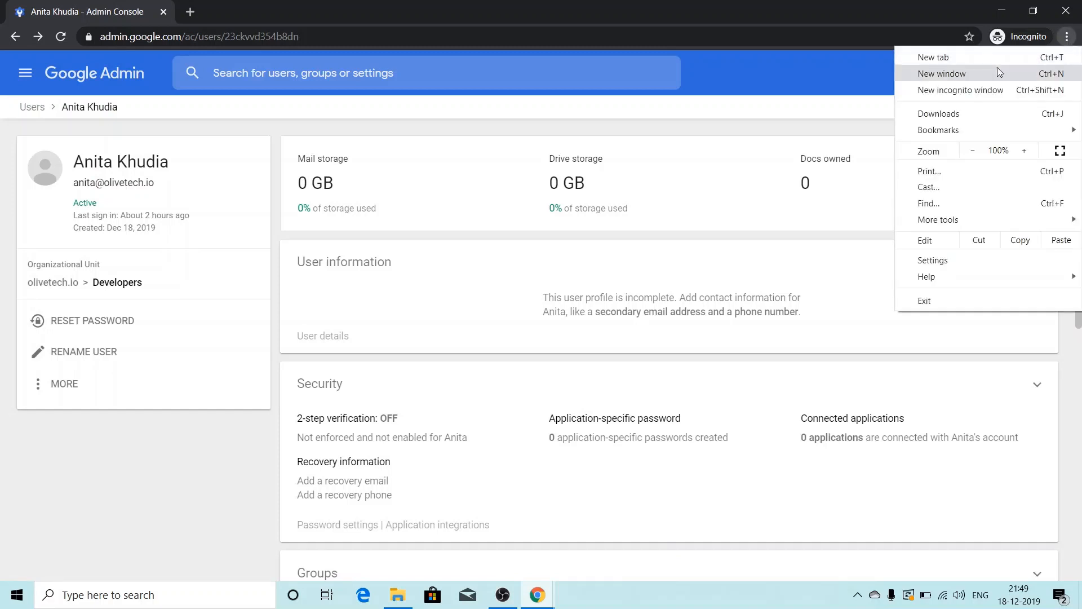
mouse_move(493, 74)
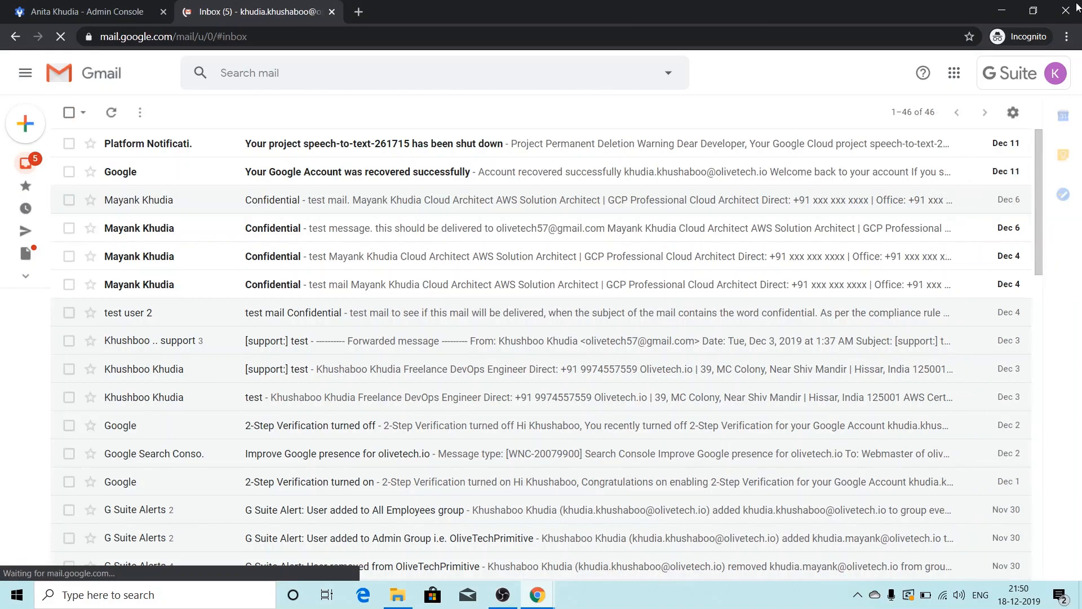
click(1055, 73)
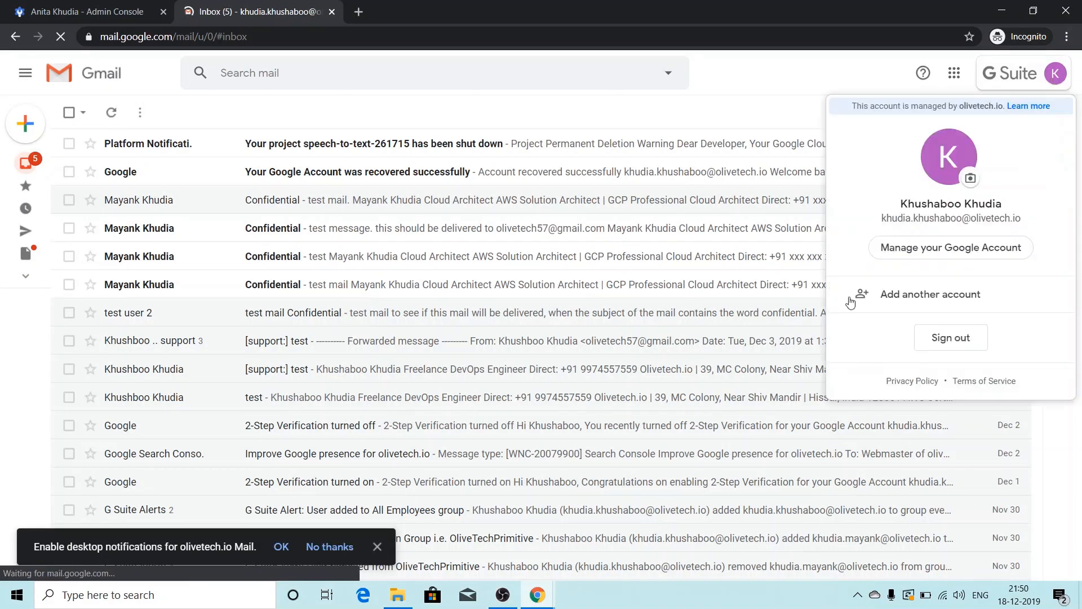
click(930, 293)
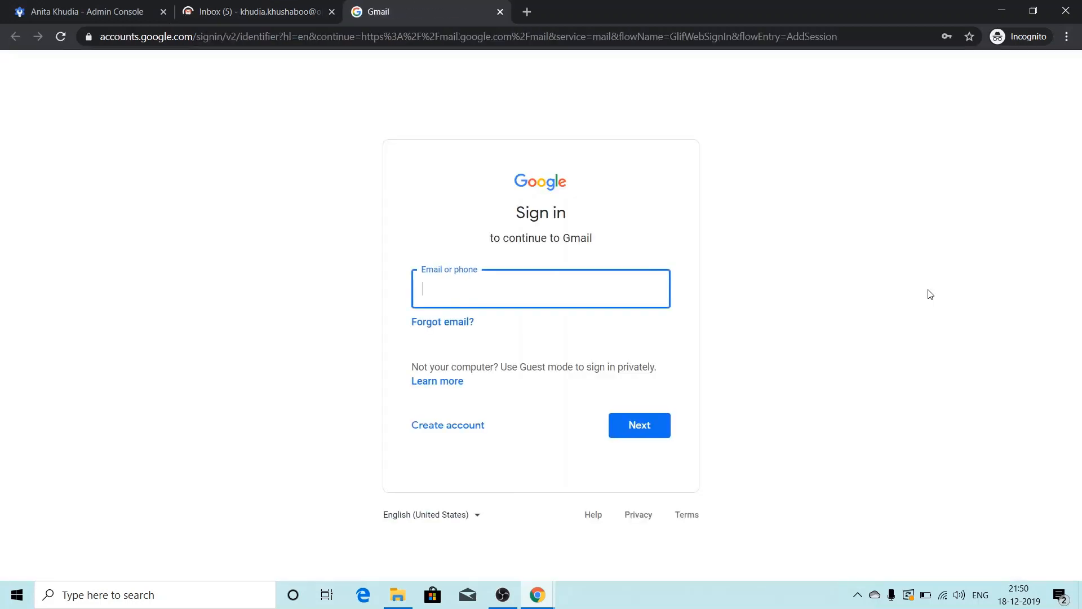
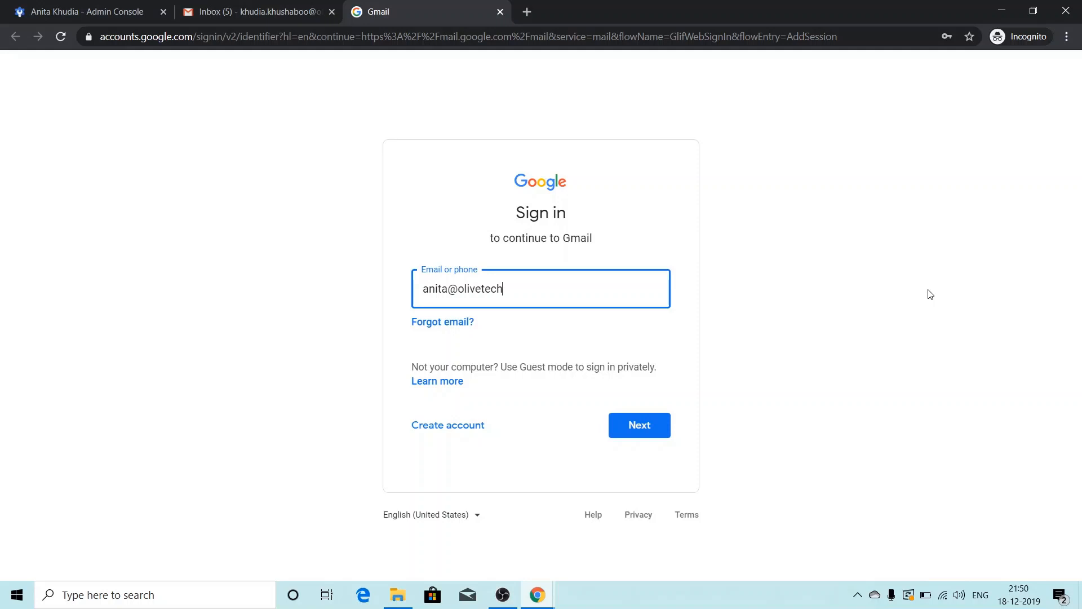
click(638, 425)
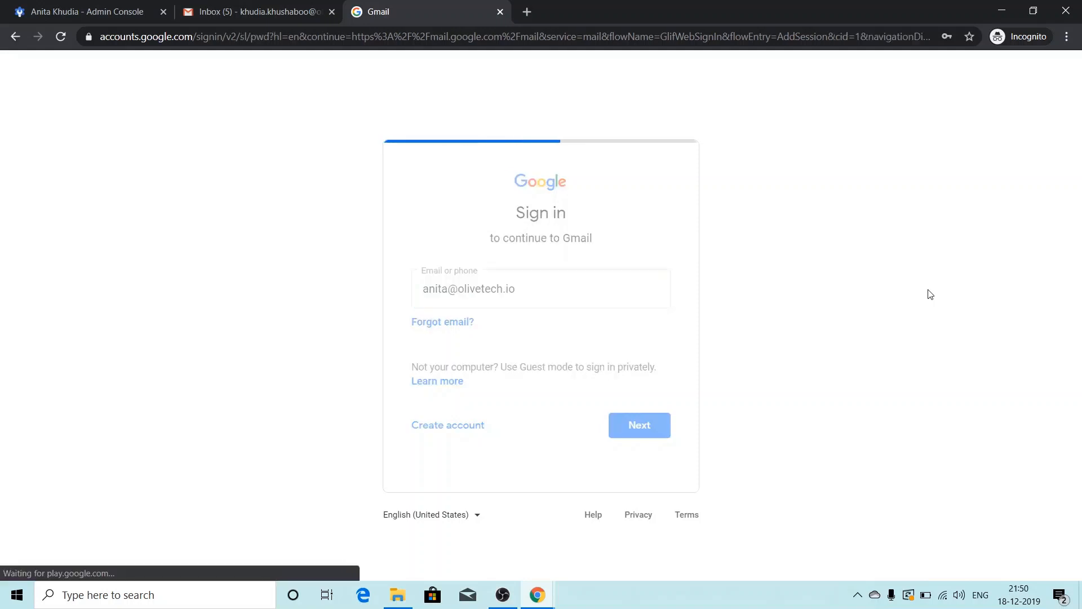
click(638, 425)
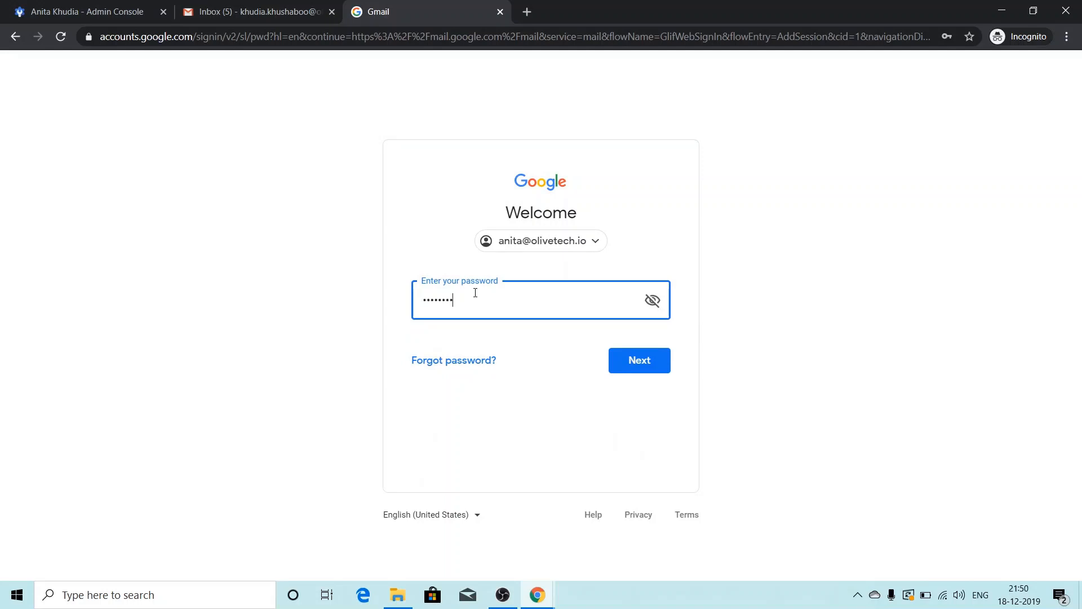
click(638, 360)
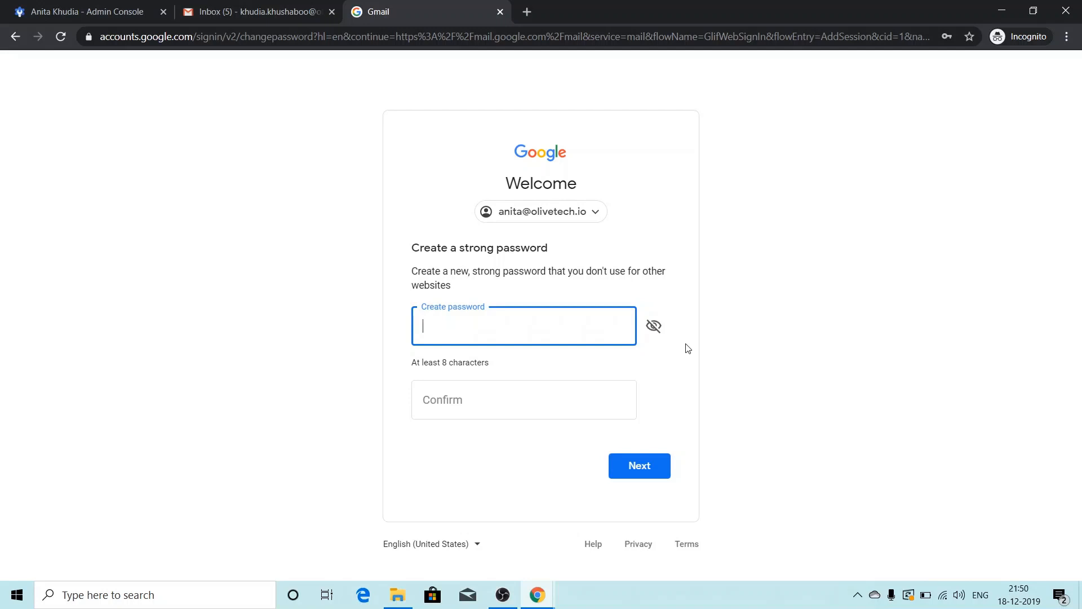
- Enter a new password and a confirmation that turns out not to match
text(password)
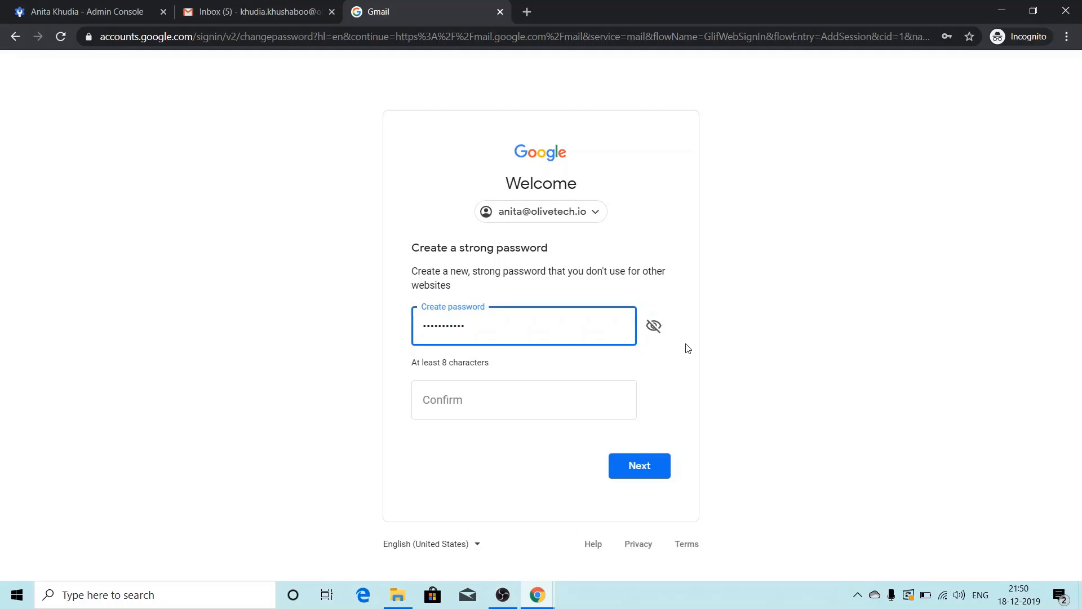
click(523, 399)
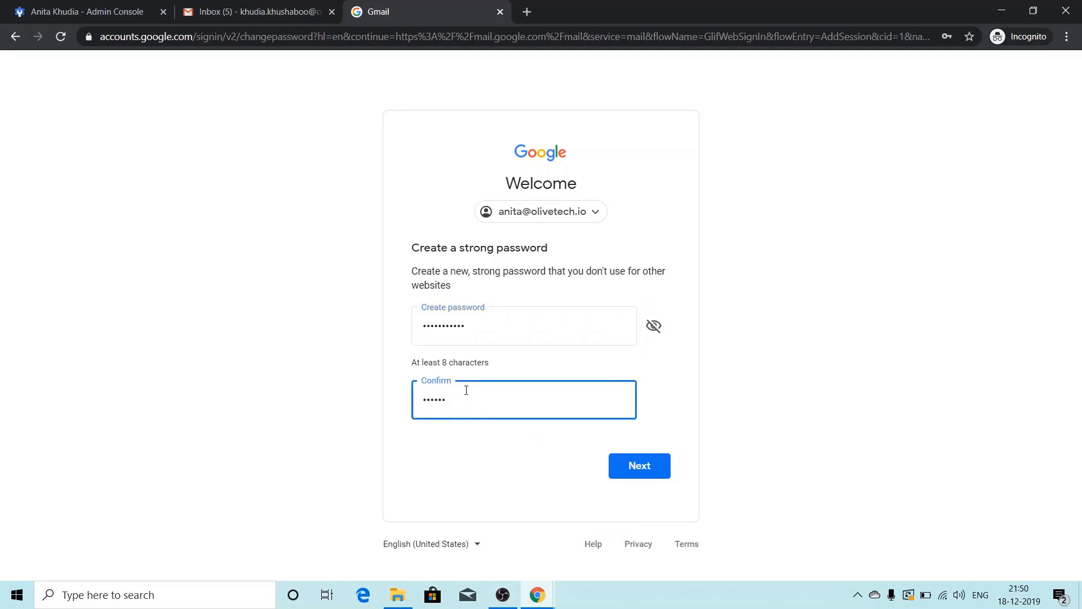
click(523, 399)
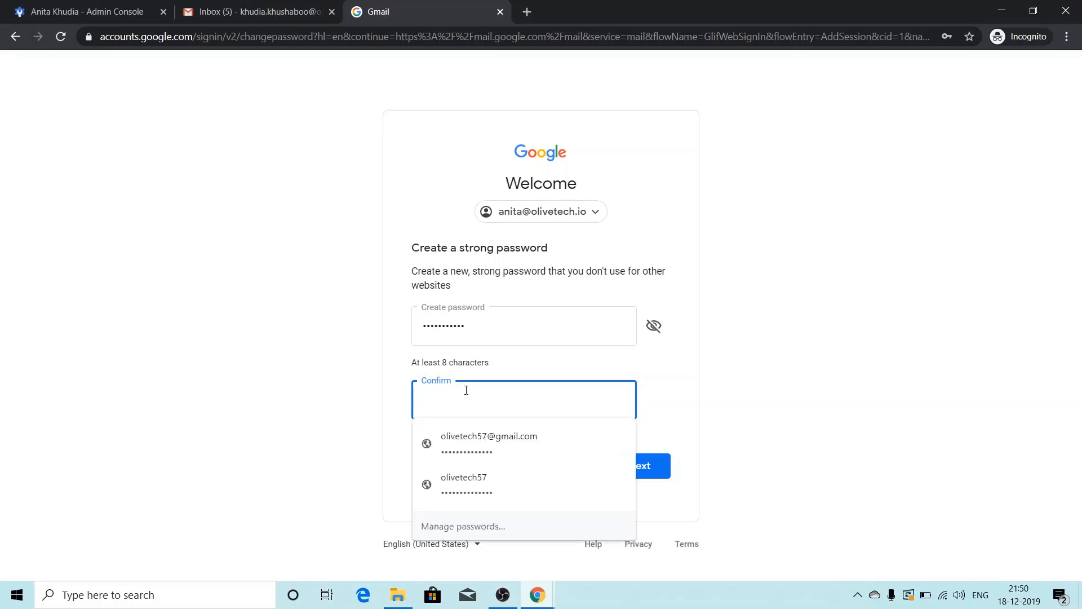
text(•••••)
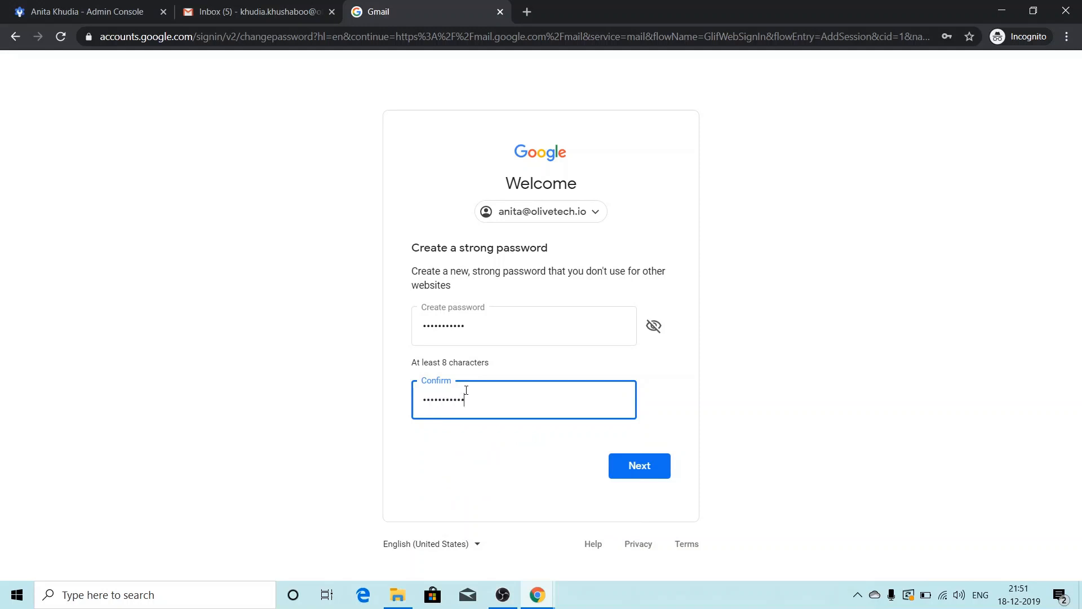
click(637, 466)
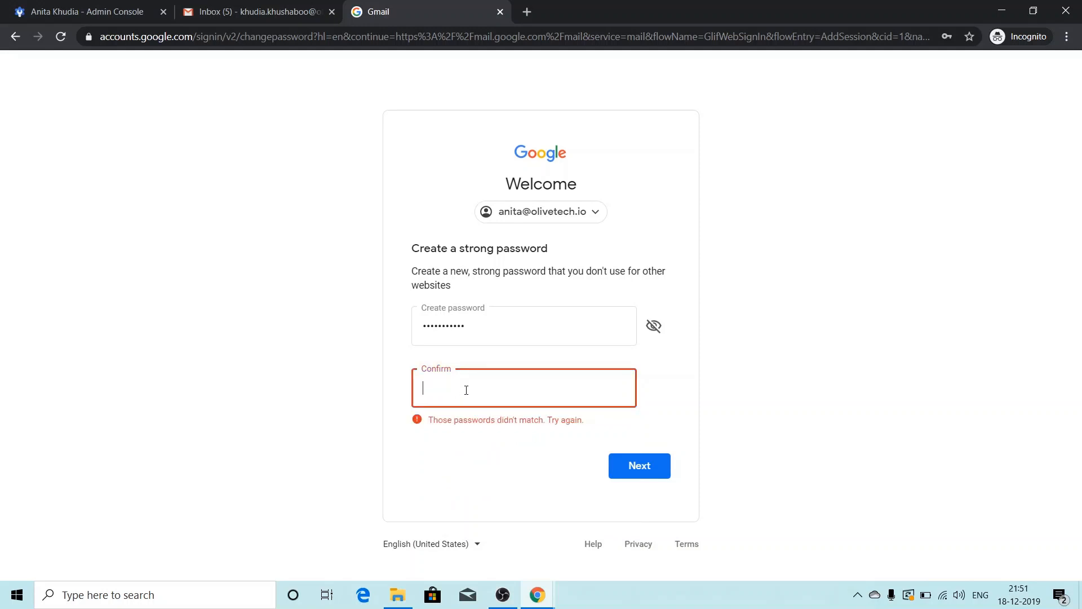
- Retype the new password and matching confirmation, then continue into the olivetech.io Gmail inbox
click(523, 325)
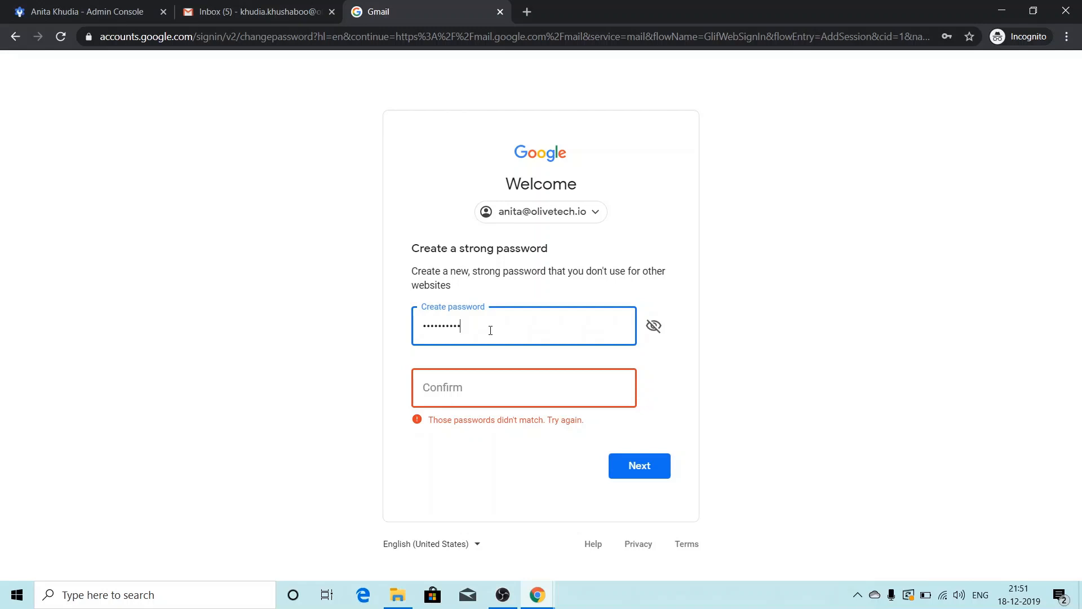
click(523, 386)
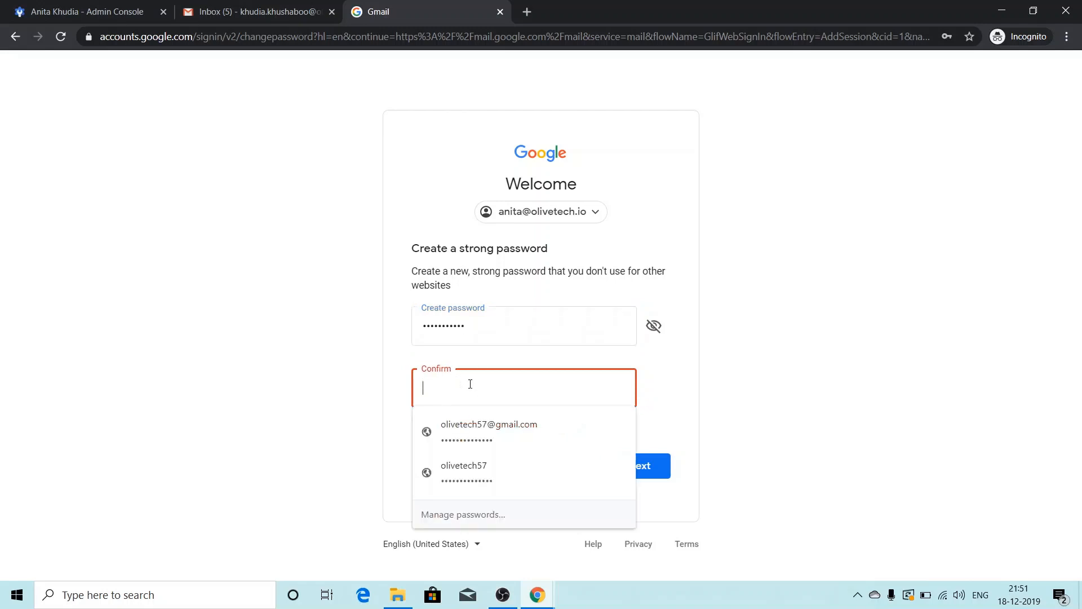
text(•)
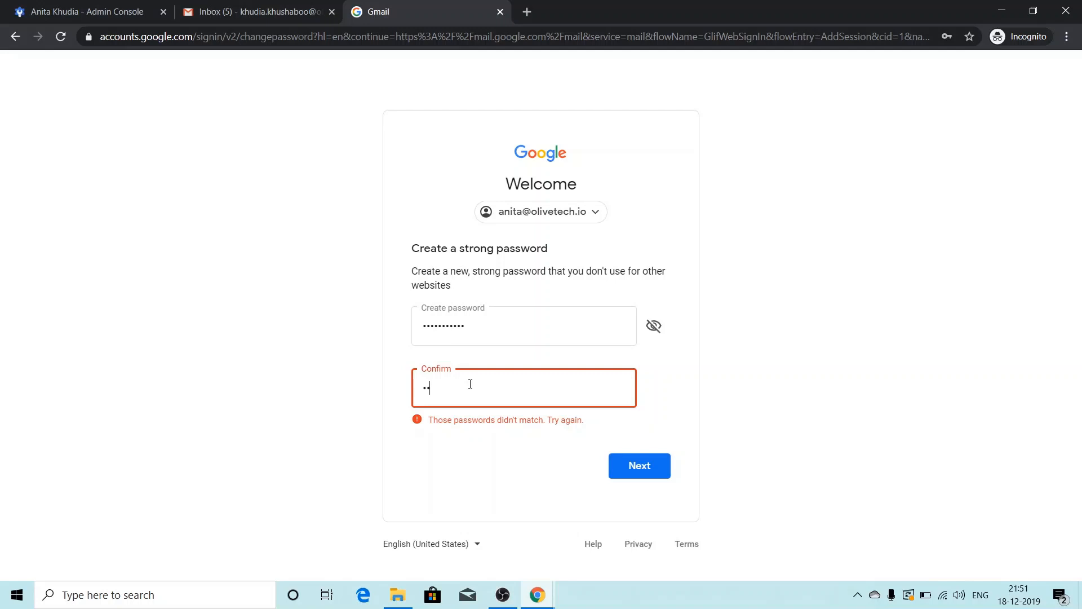
text(••)
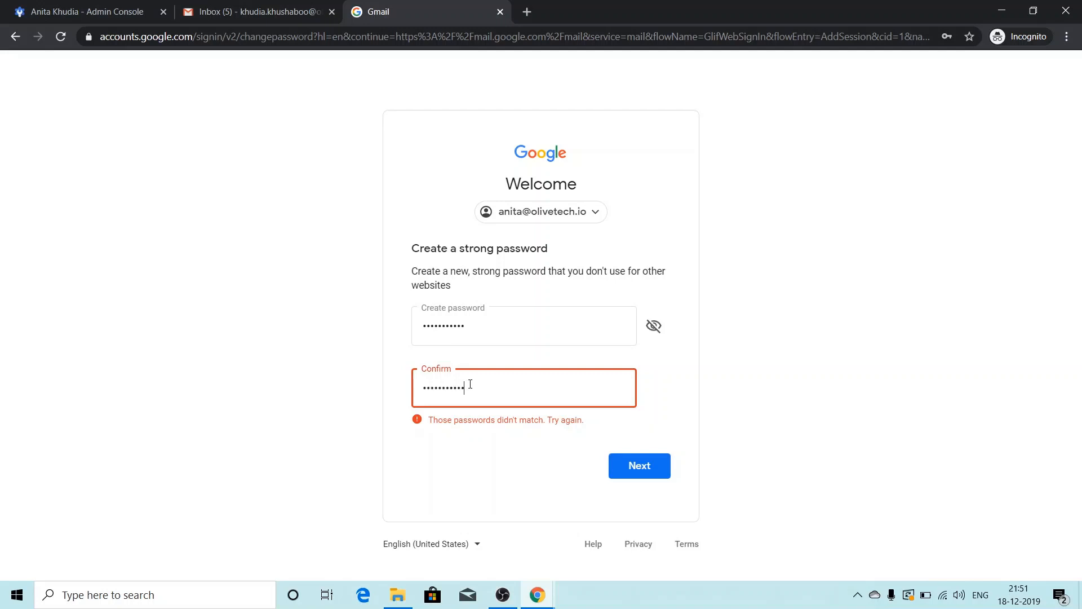
click(638, 466)
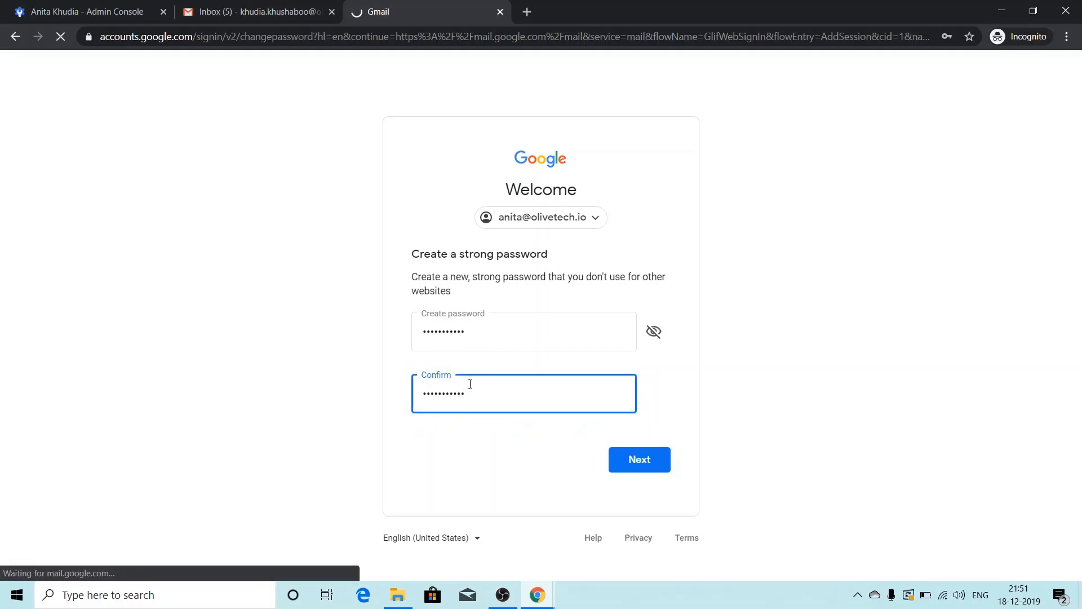
click(638, 459)
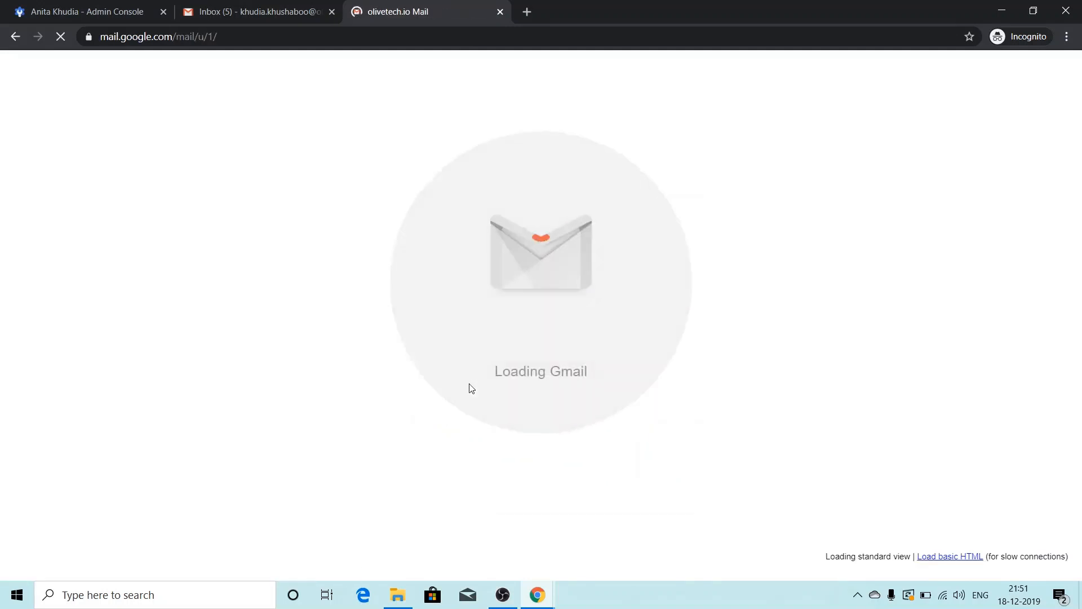